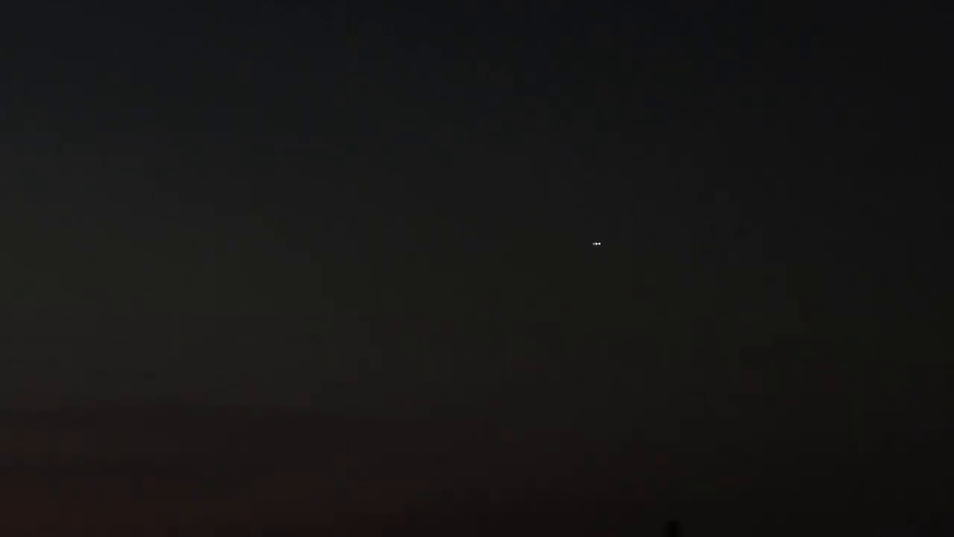
pyautogui.moveTo(559, 235)
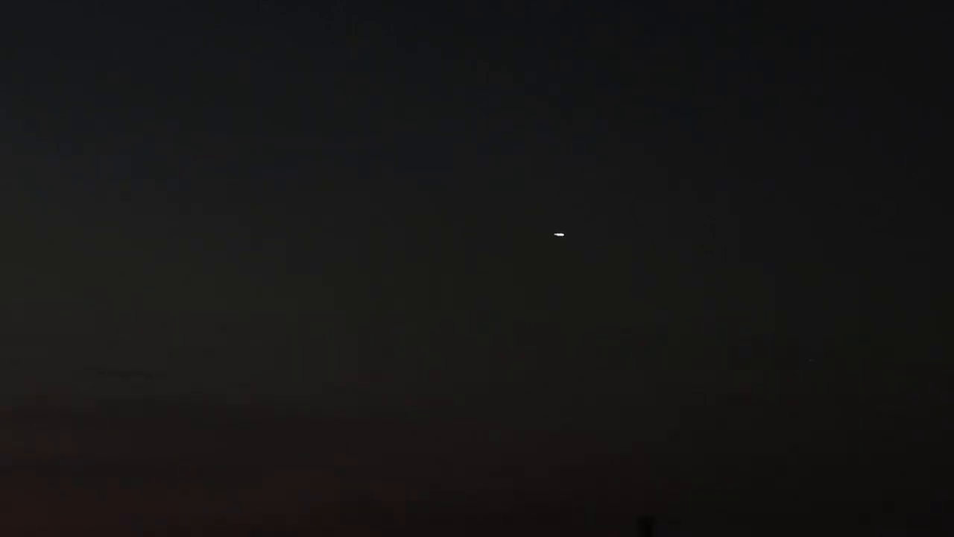